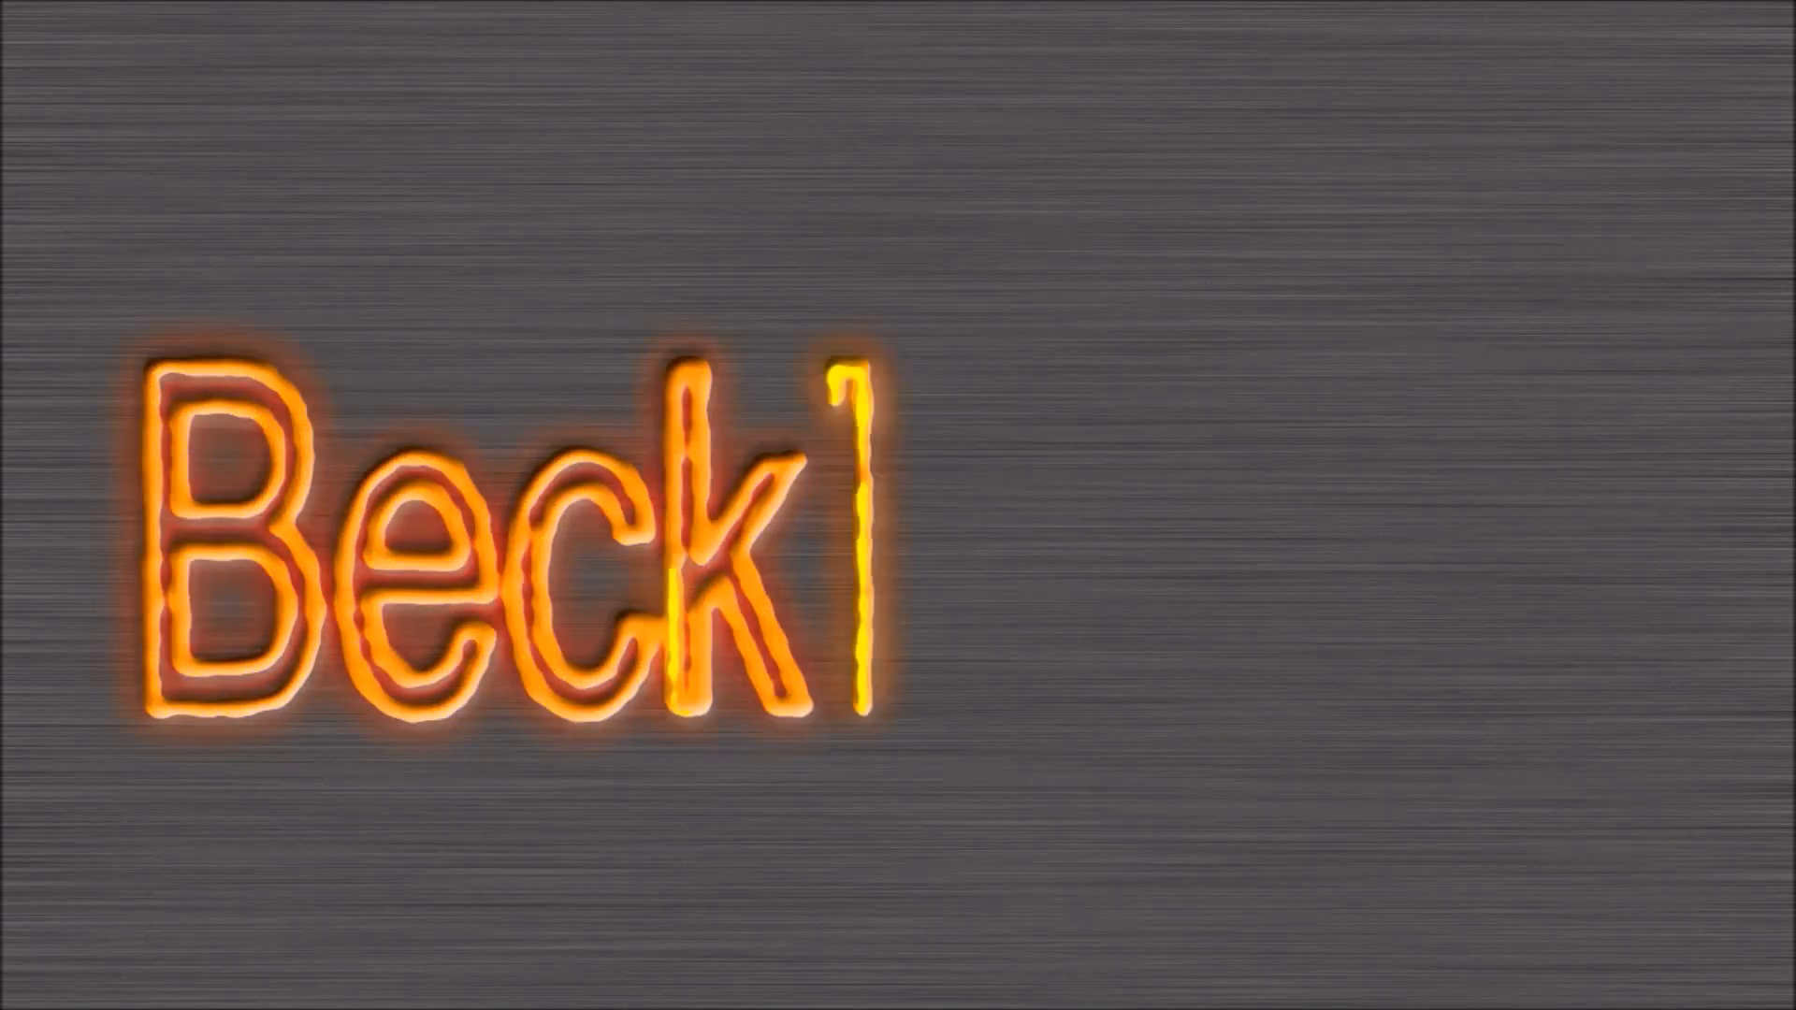
text(nFSS)
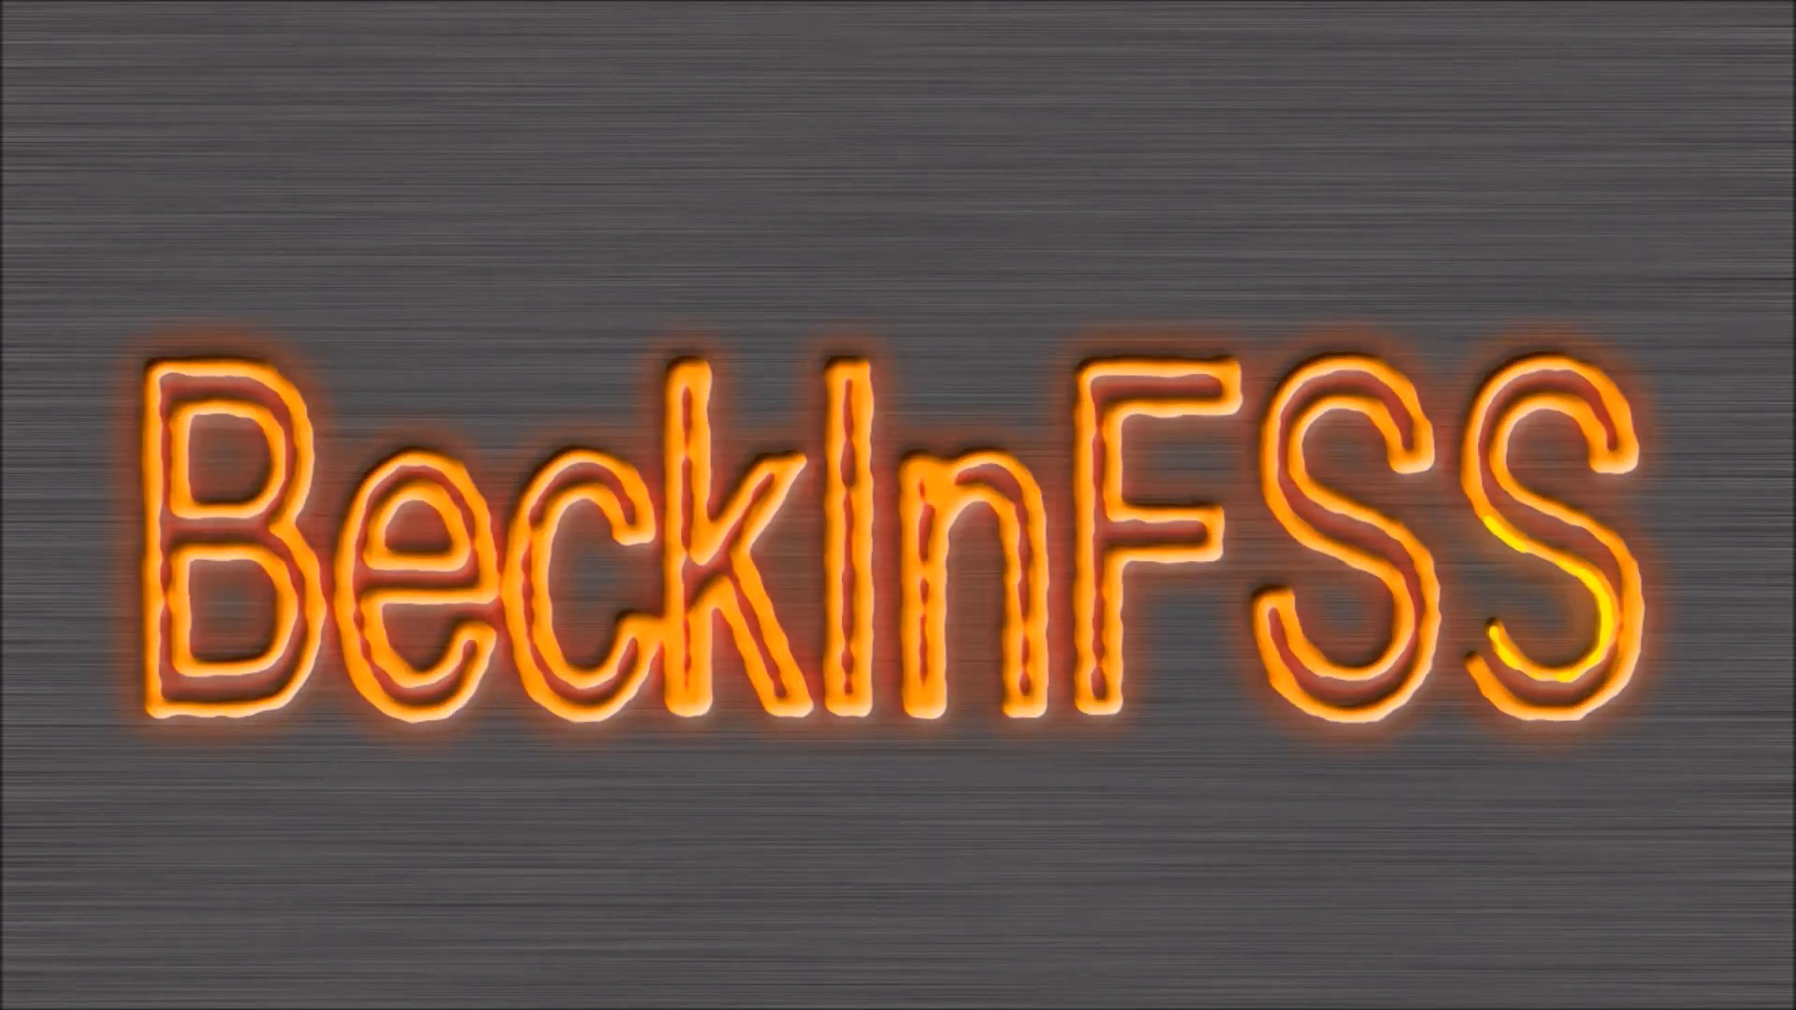